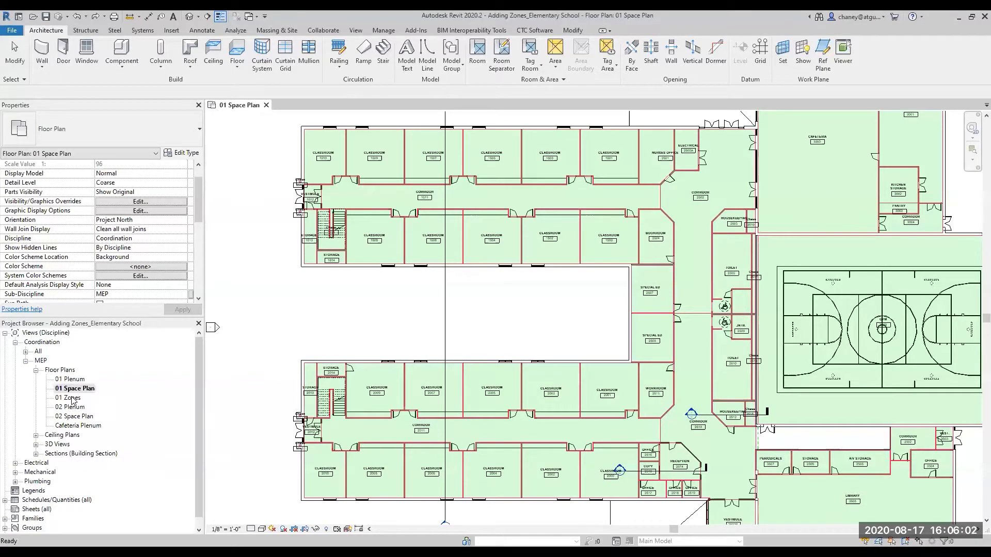
Open the 01 Zones floor plan from the Project Browser
double_click(67, 397)
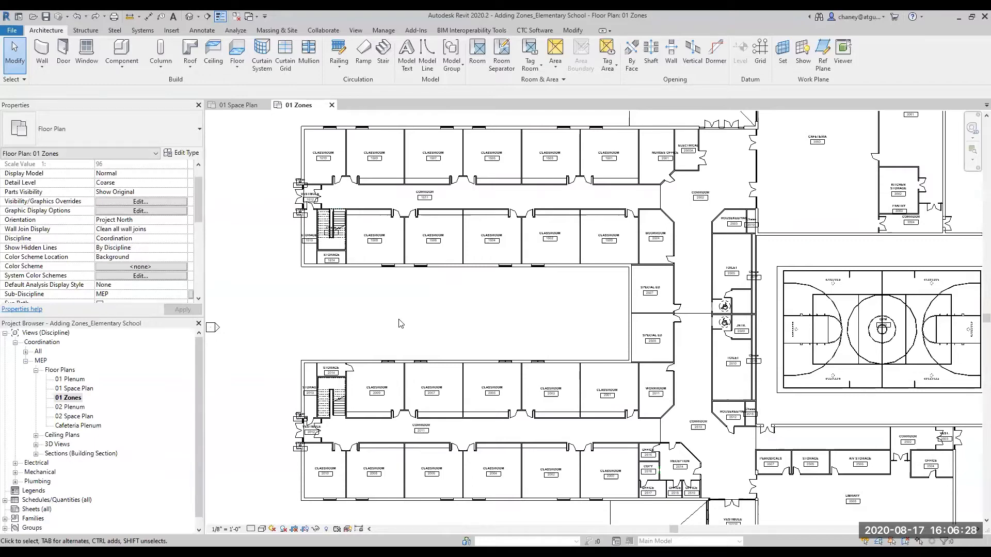
Turn on HVAC Zones and its boundary, fill and reference line subcategories in Visibility/Graphics
click(140, 201)
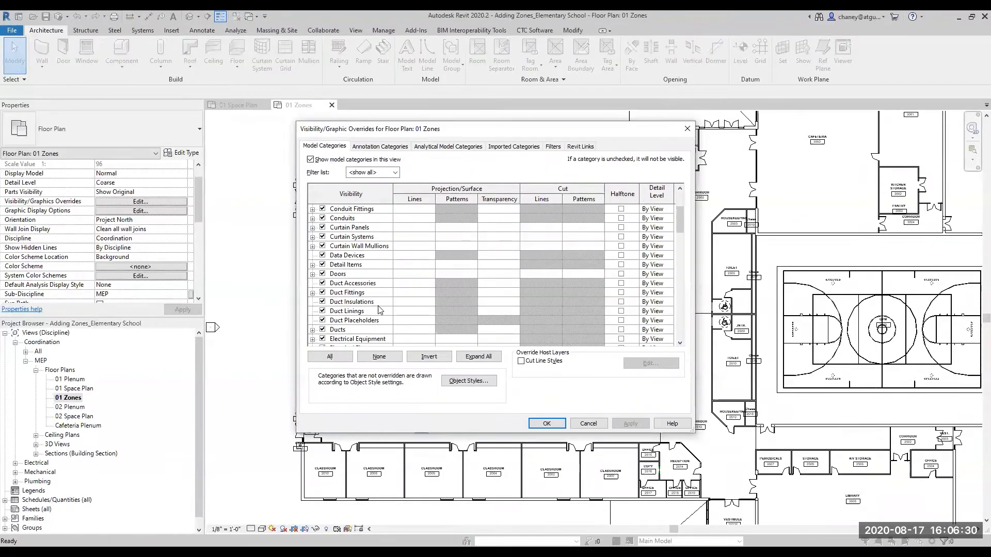
scroll(down, 3)
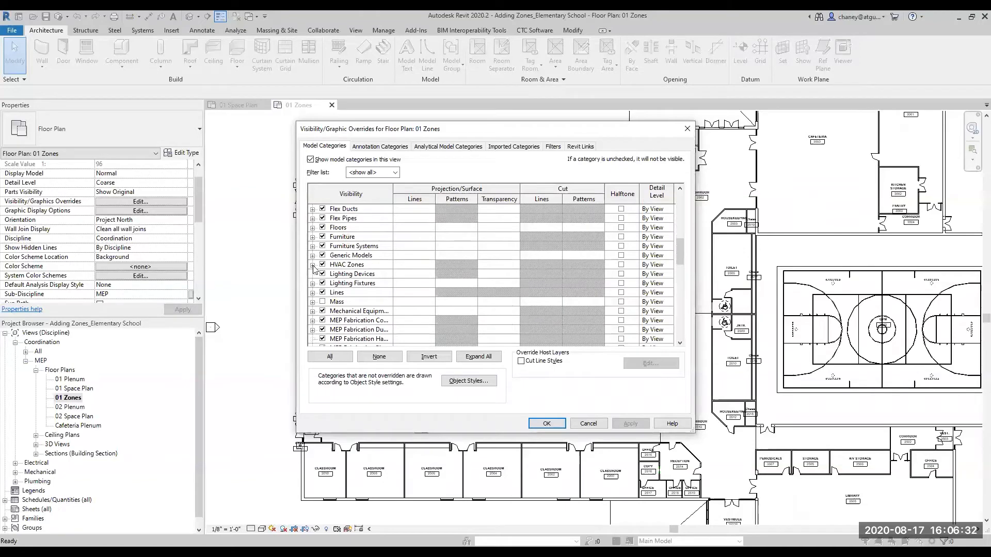
click(313, 264)
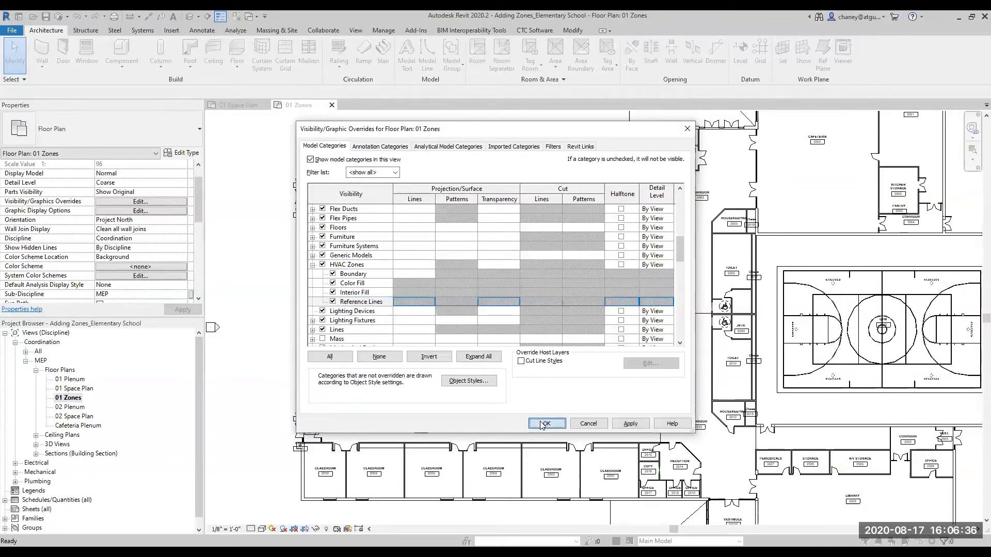
click(545, 423)
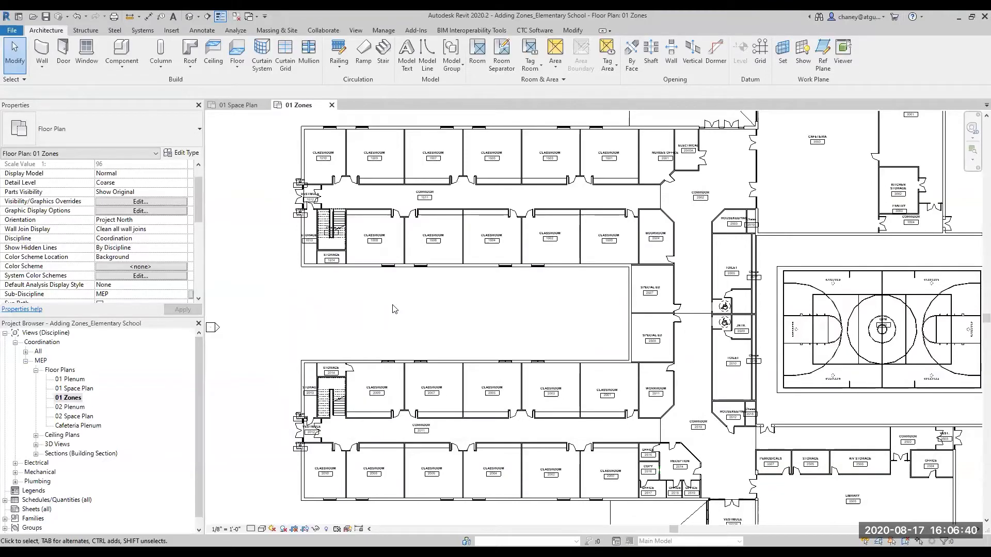
mouse_move(257, 126)
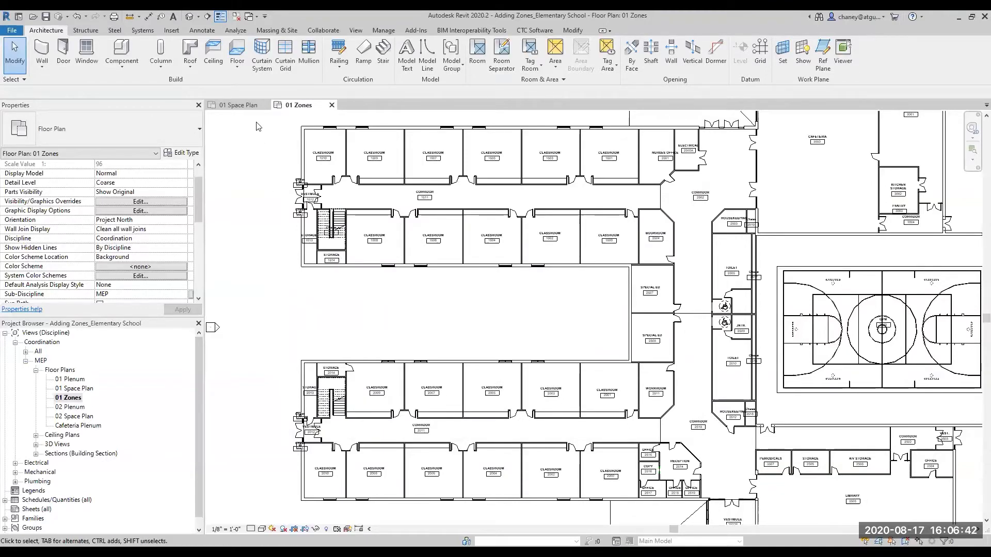
Start a new HVAC zone and add the three top-row classroom spaces (about 3,512 SF)
click(235, 30)
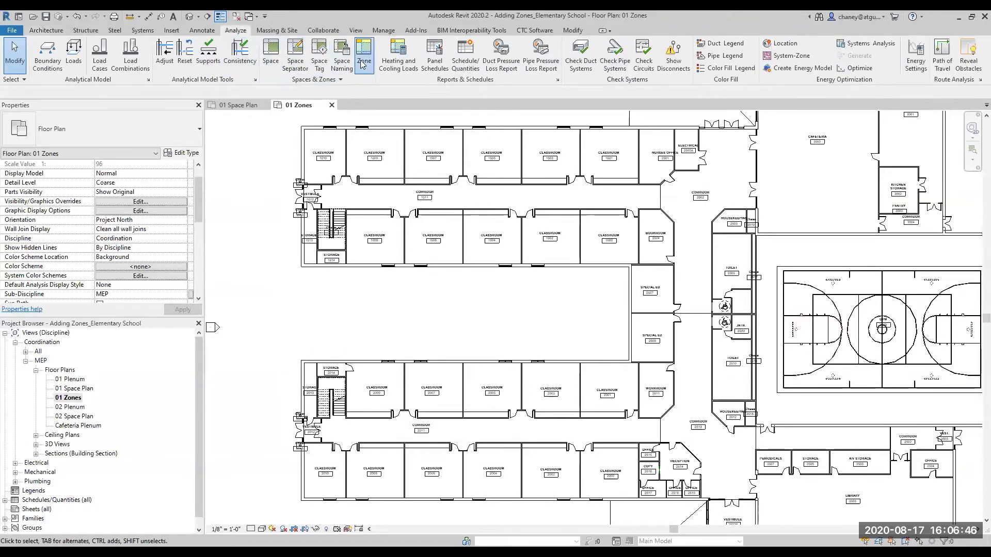
click(363, 54)
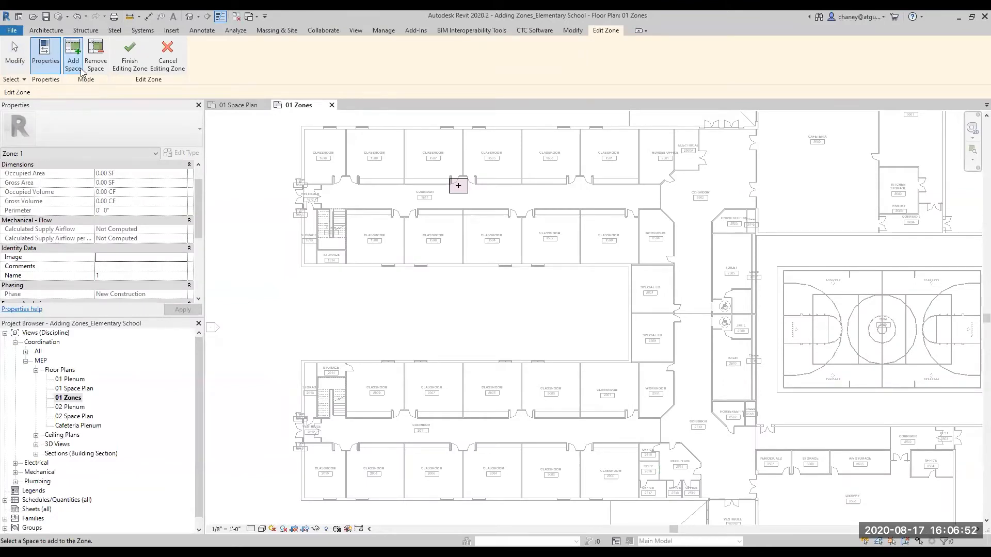
mouse_move(72, 56)
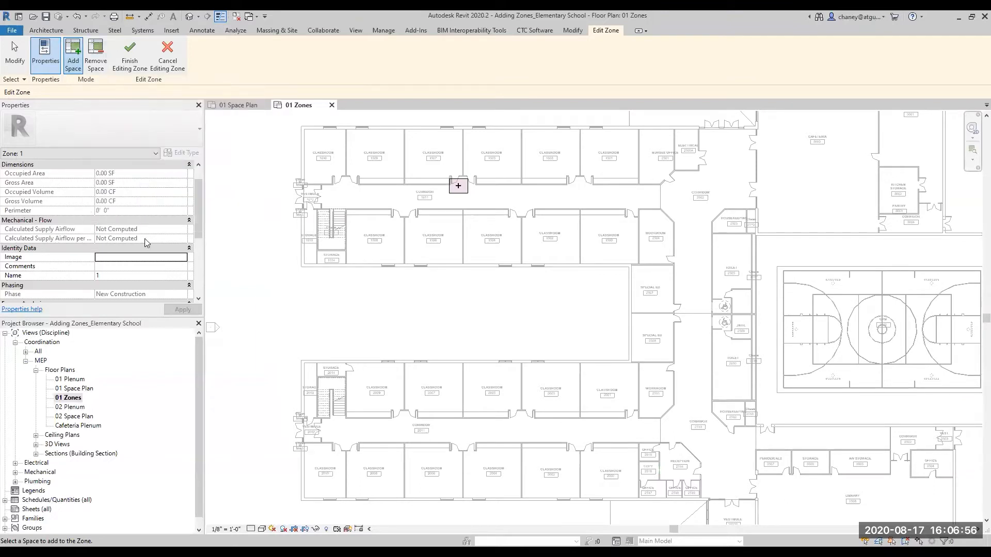
click(323, 156)
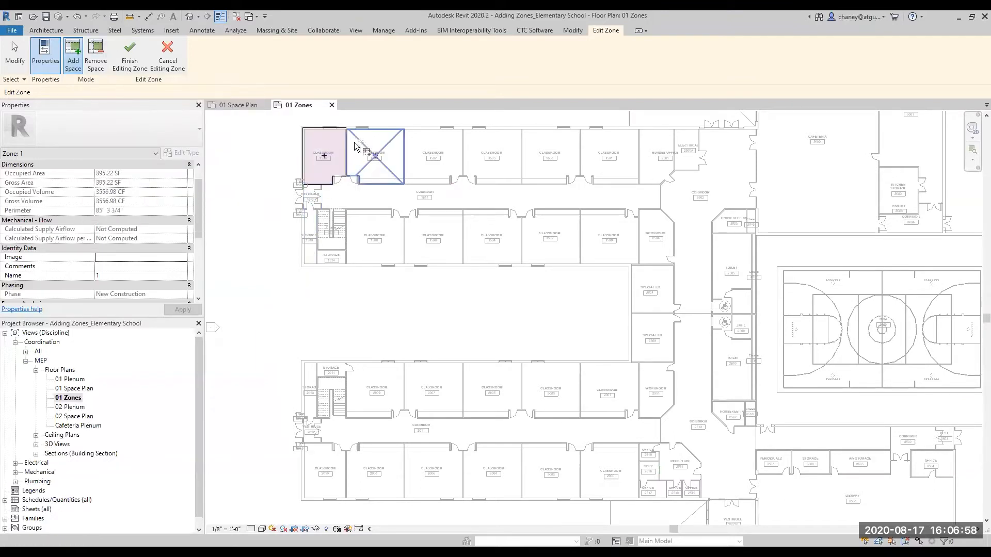
click(490, 155)
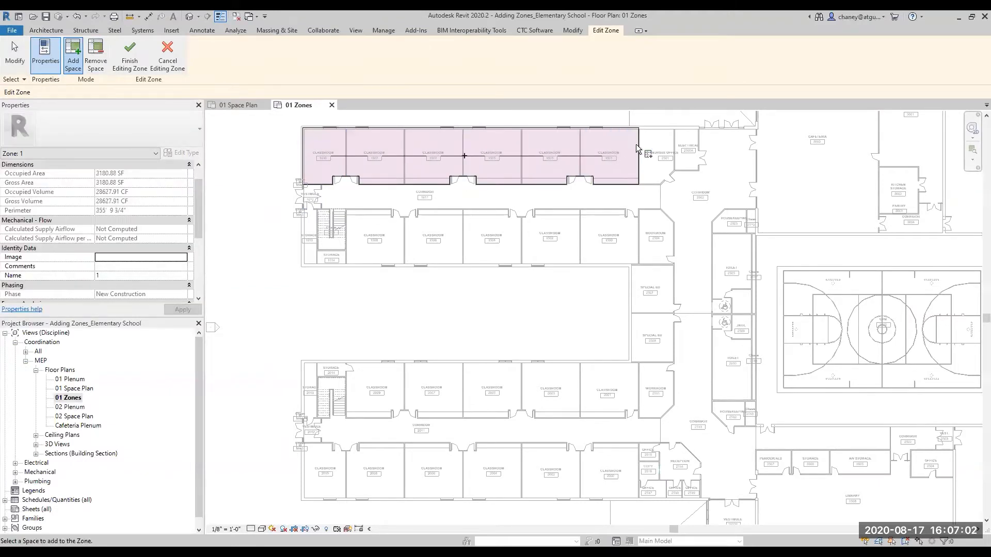
click(660, 155)
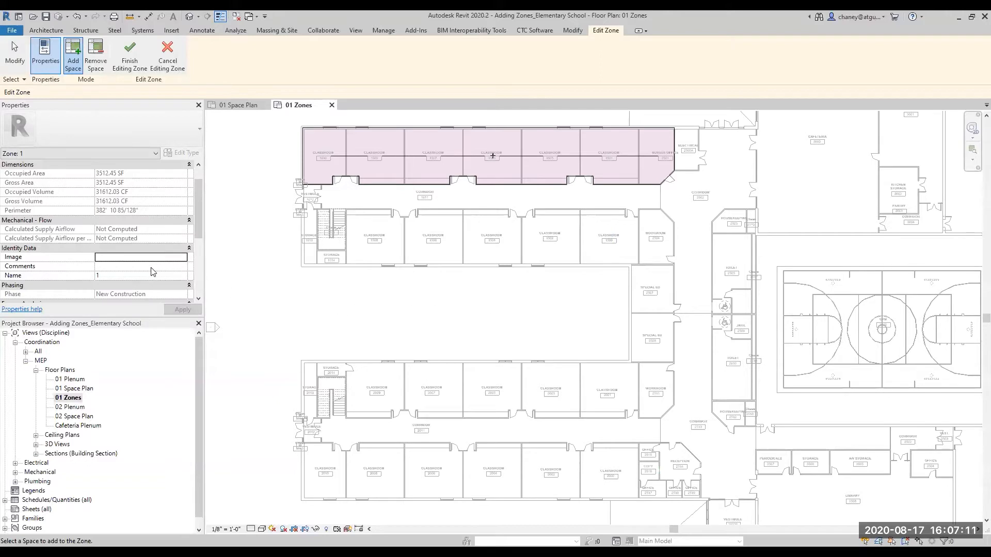
mouse_move(150, 277)
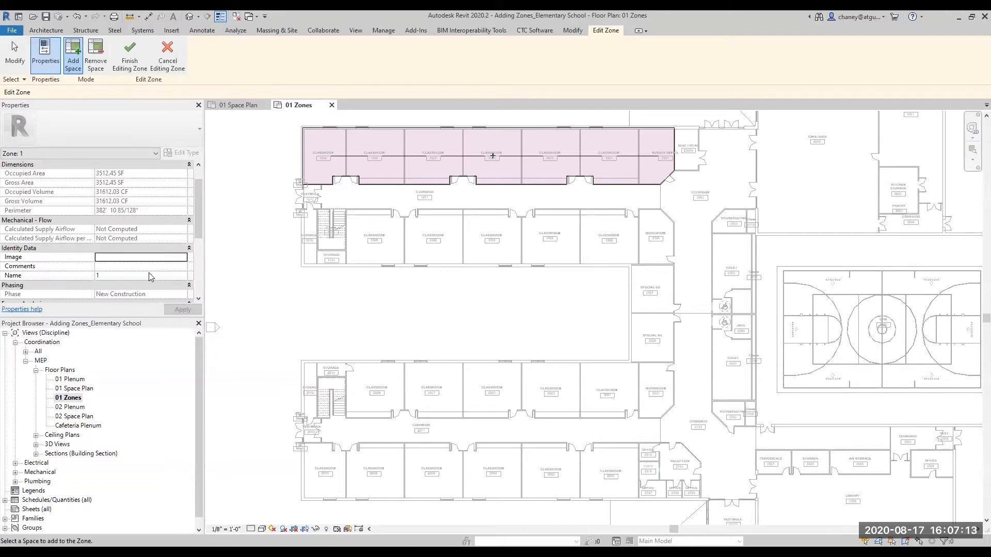
Rename the zone to 'Classrooms 1' and apply the name
text(Classrooms)
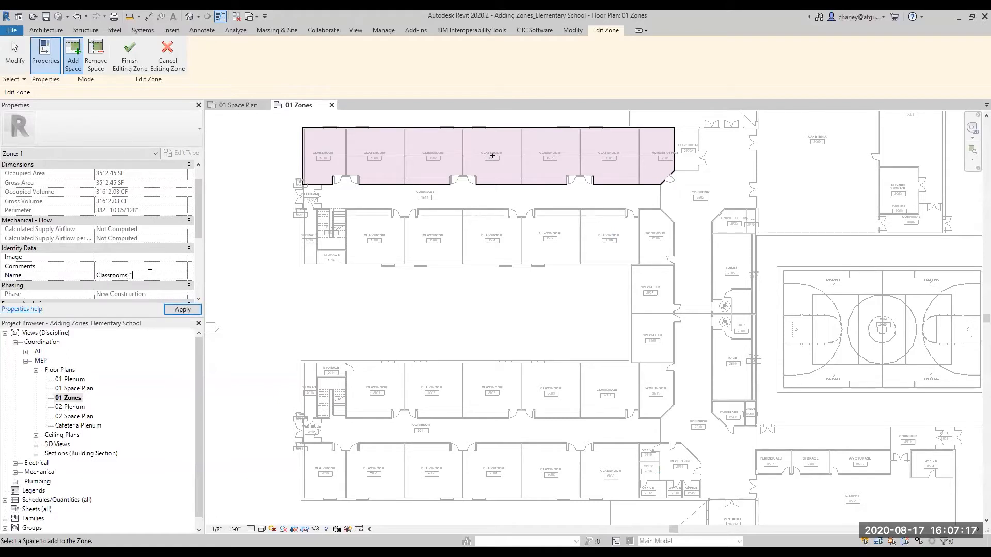
click(183, 309)
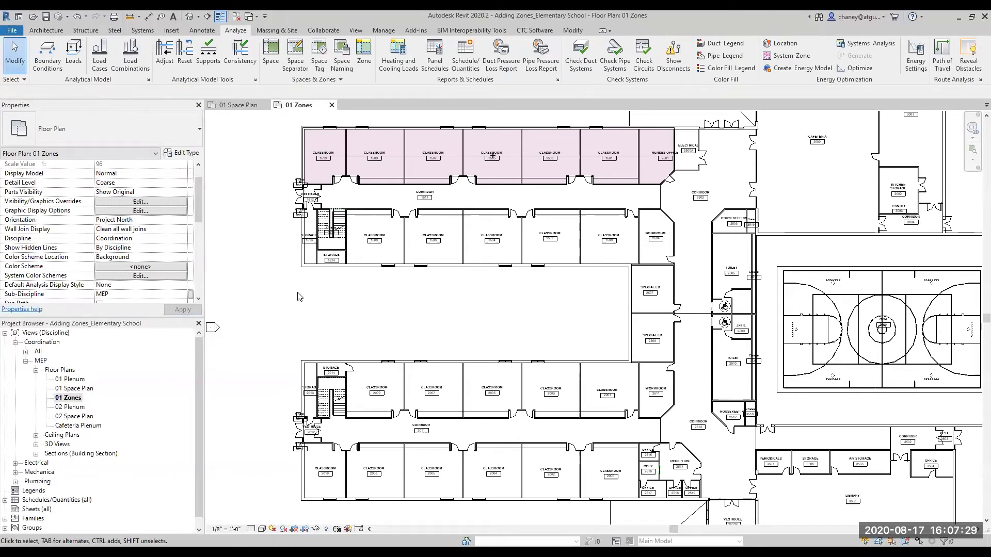
Select the second-row spaces and group them into zone 'Classrooms 2' (about 3,292 SF)
click(311, 238)
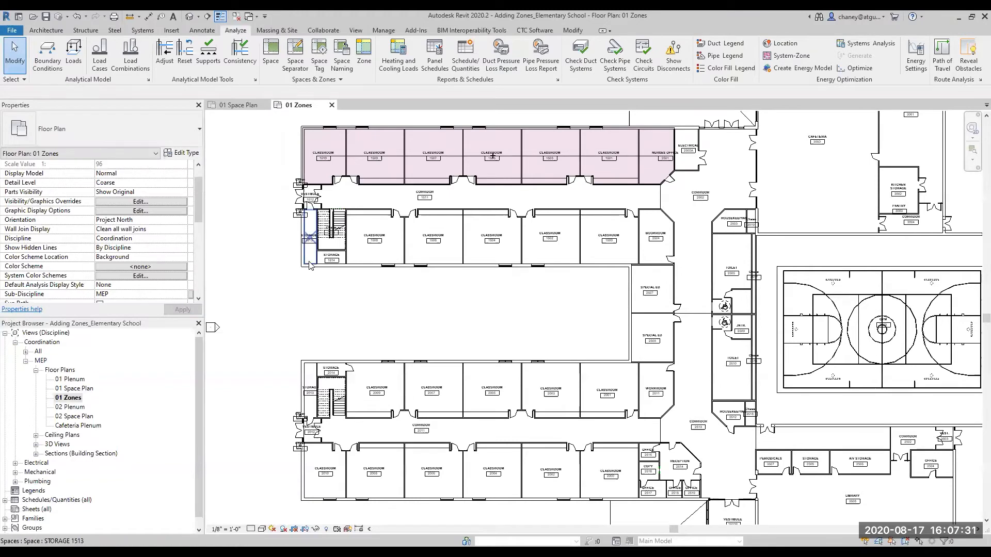
click(310, 238)
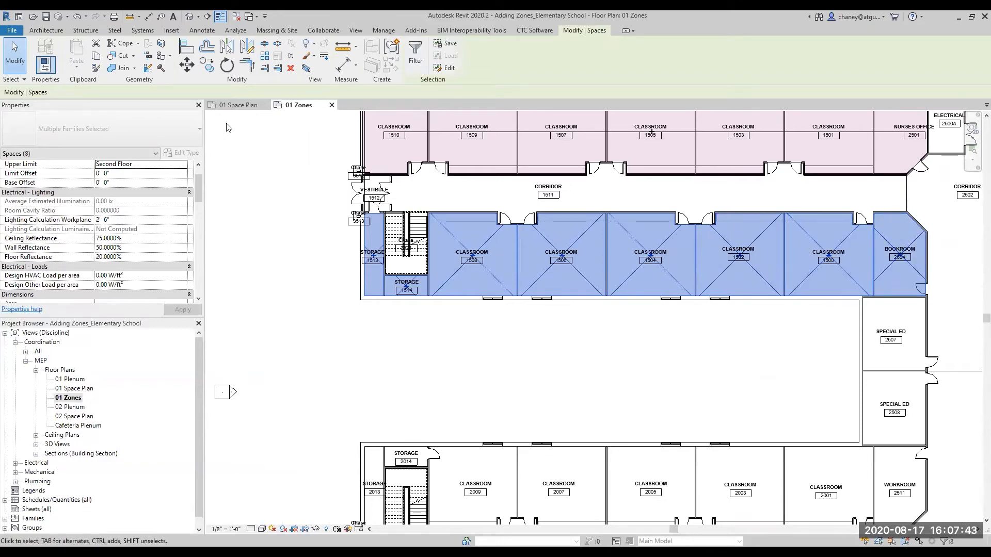
click(234, 30)
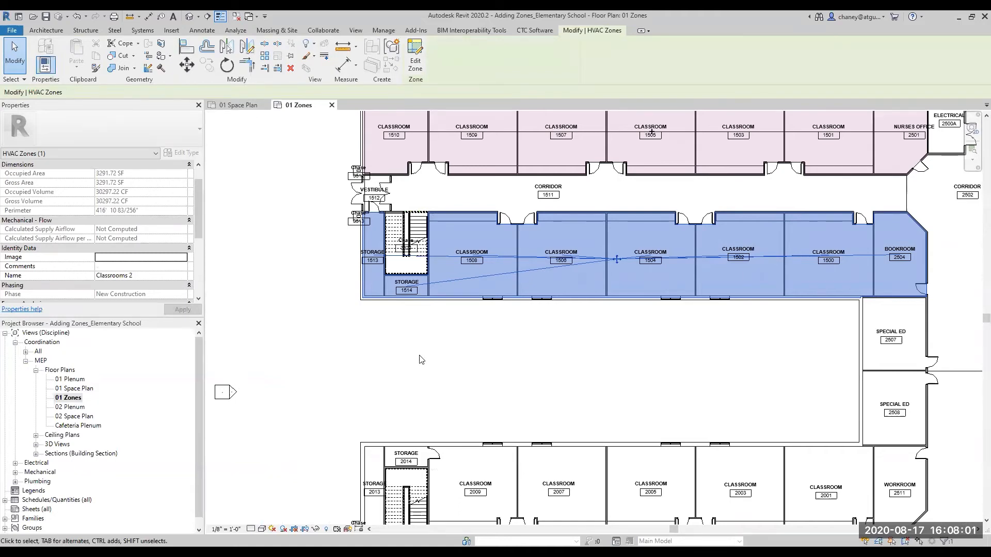
Enter Edit Zone mode for the selected Classrooms 2 zone
click(234, 30)
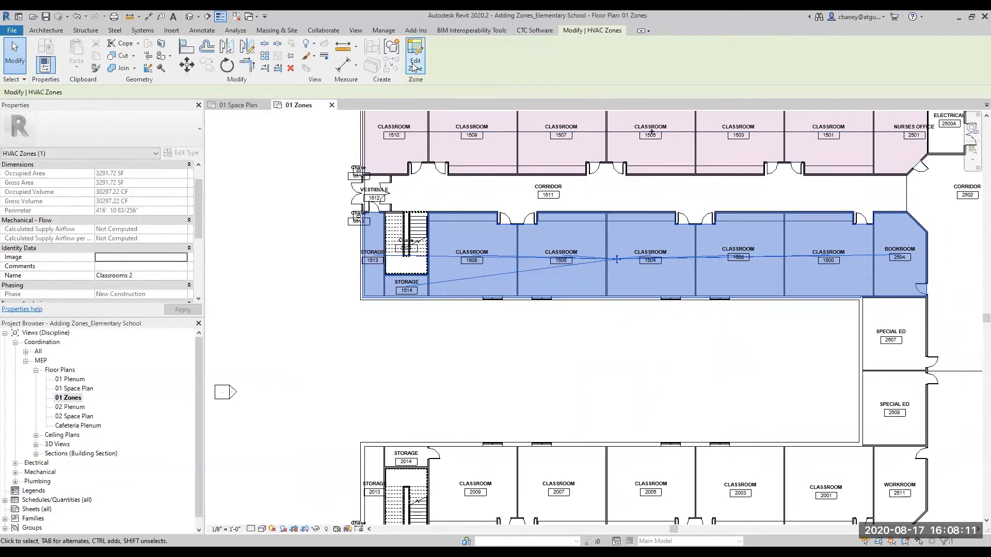
click(414, 57)
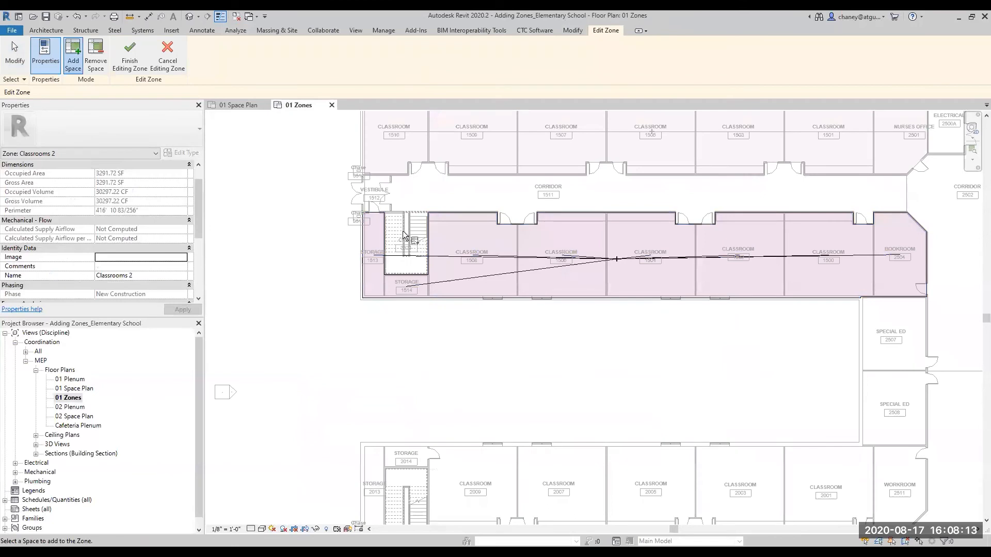
mouse_move(400, 328)
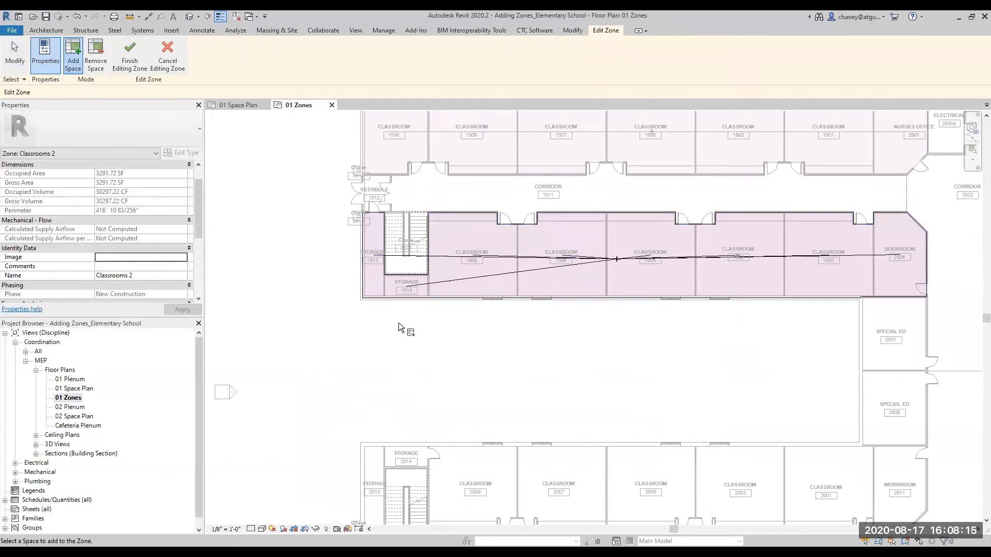